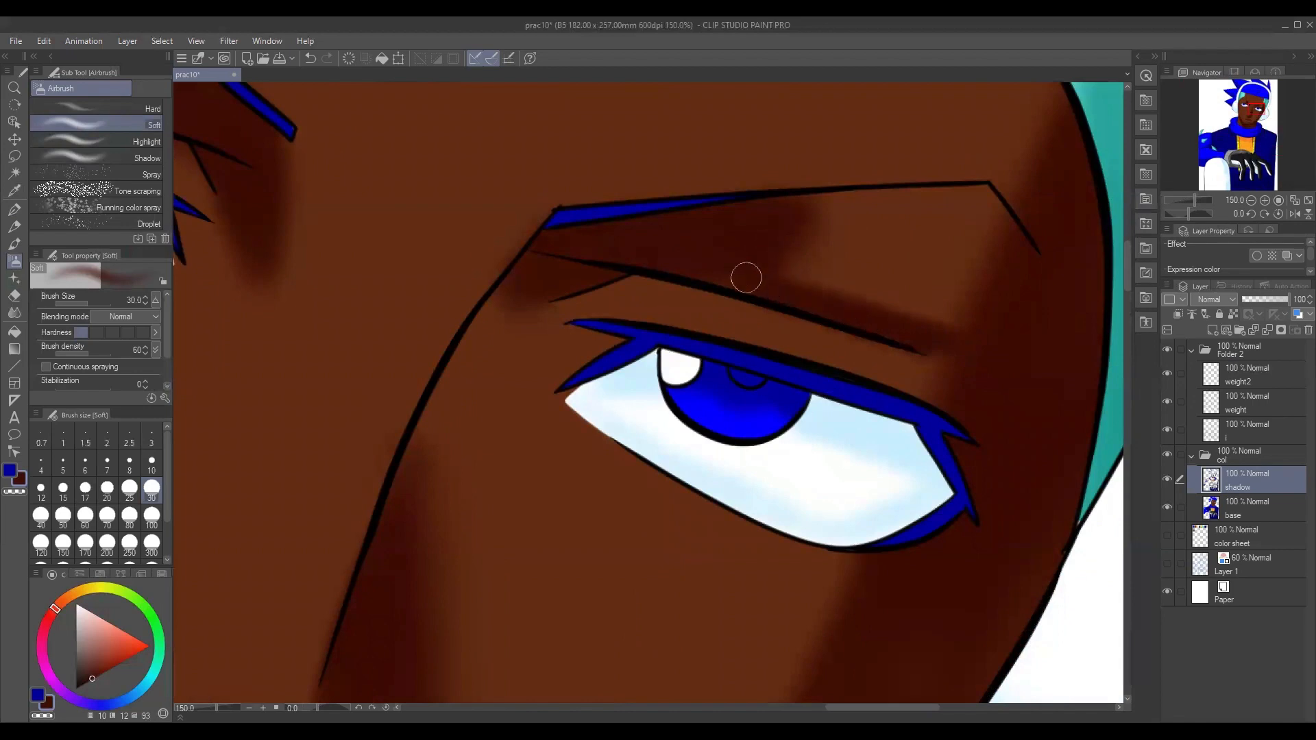
Airbrush darker brown shading above the eyebrow, extending the brow shadow to the right.
{"action": "left_click_drag", "start_coordinate": [745, 278], "coordinate": [973, 199]}
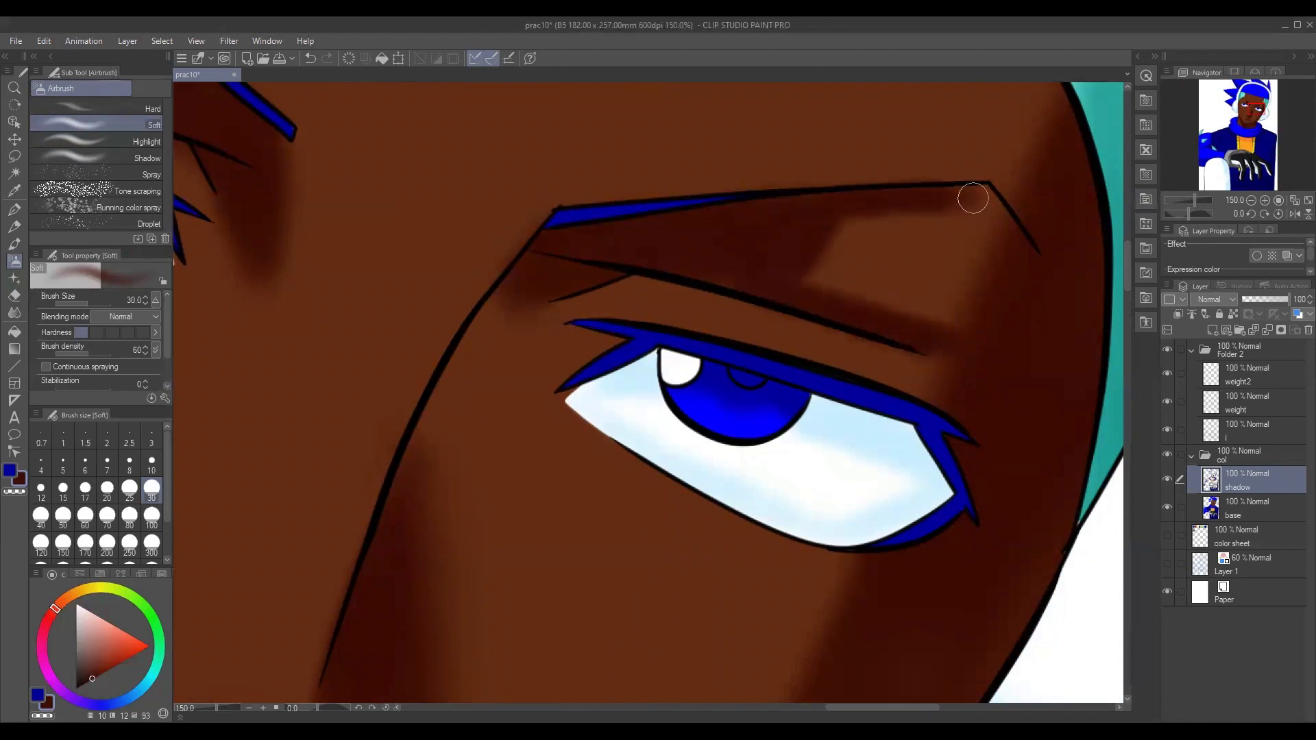
{"action": "left_click_drag", "start_coordinate": [973, 198], "coordinate": [986, 228]}
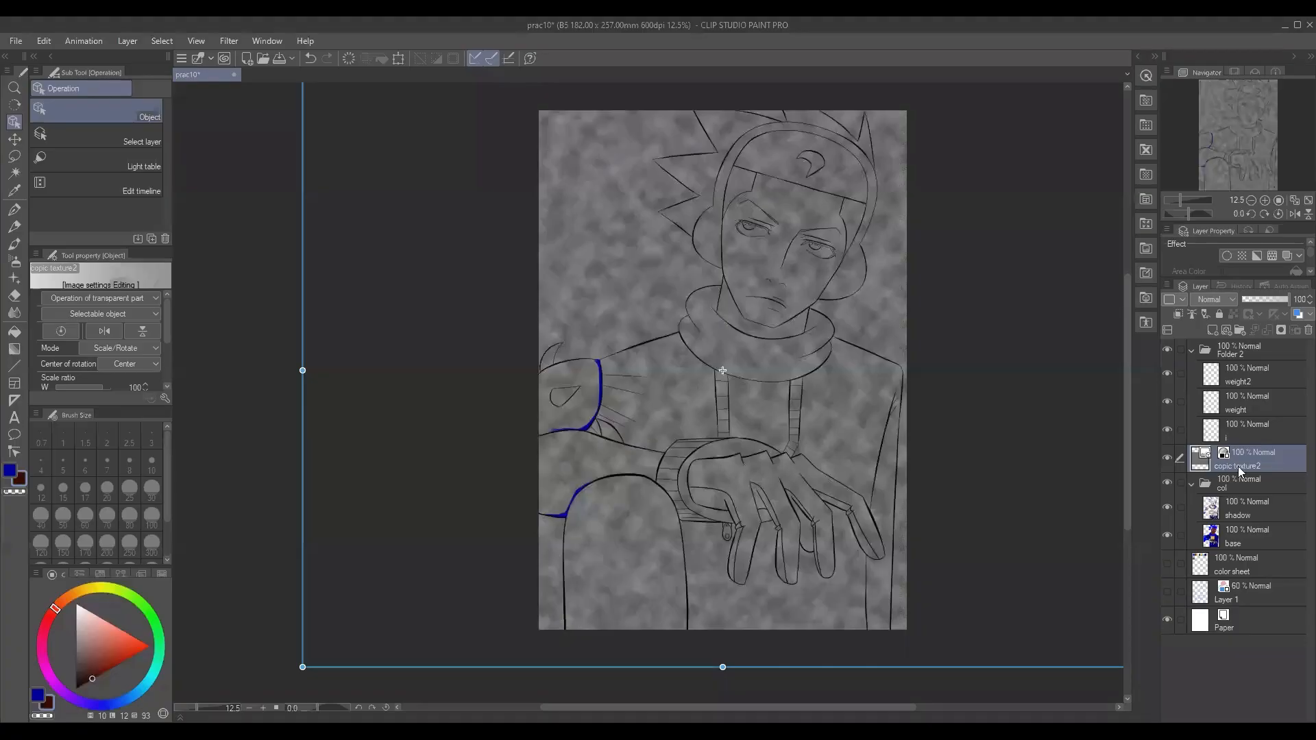
Select layer i in the Layer panel to edit the blue overflow.
{"action": "left_click", "coordinate": [1238, 483]}
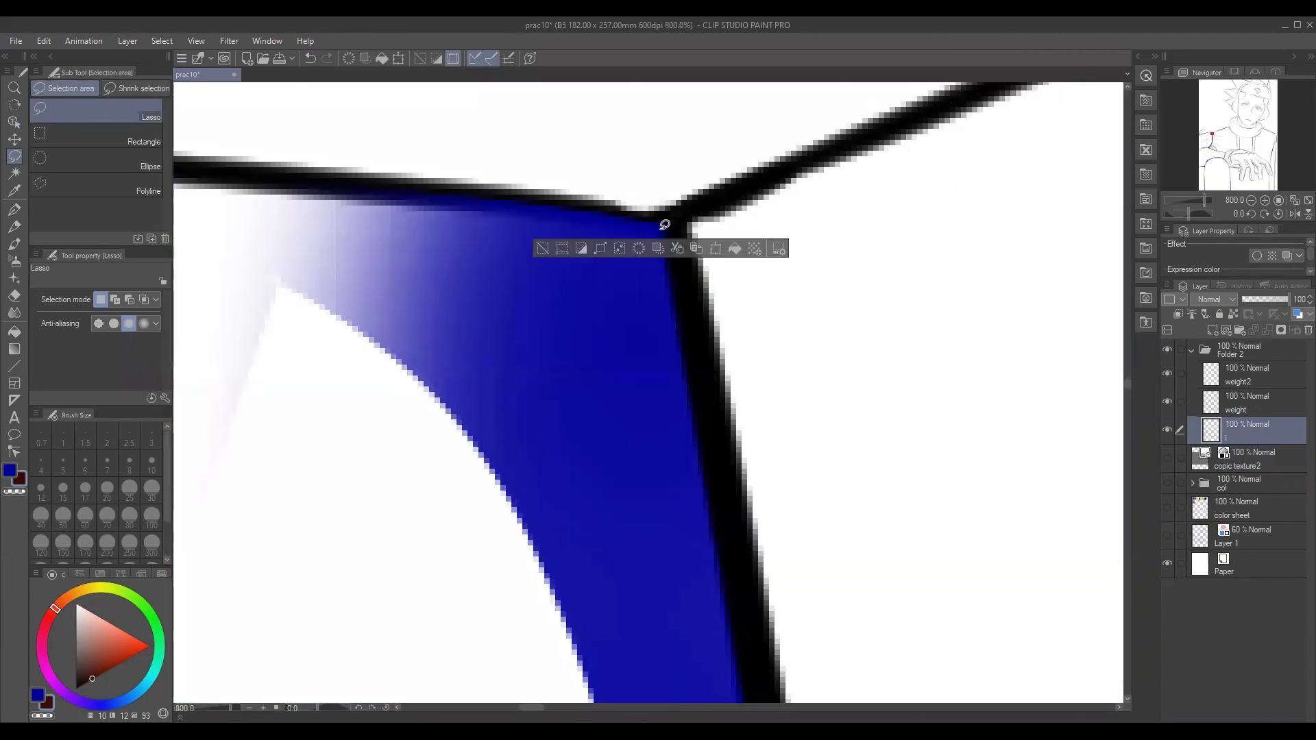
Select the stray blue past the line corner and erase it.
{"action": "left_click_drag", "start_coordinate": [663, 224], "coordinate": [571, 621]}
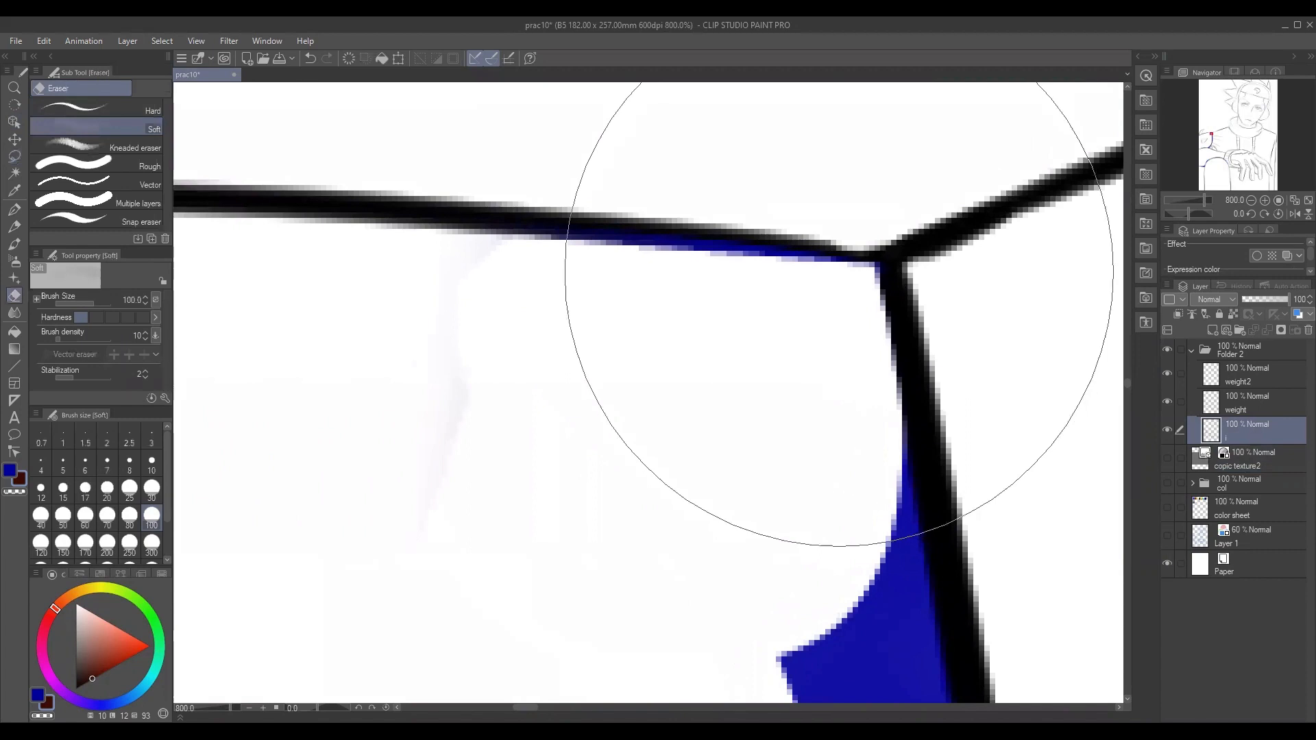
{"action": "left_click", "coordinate": [73, 109]}
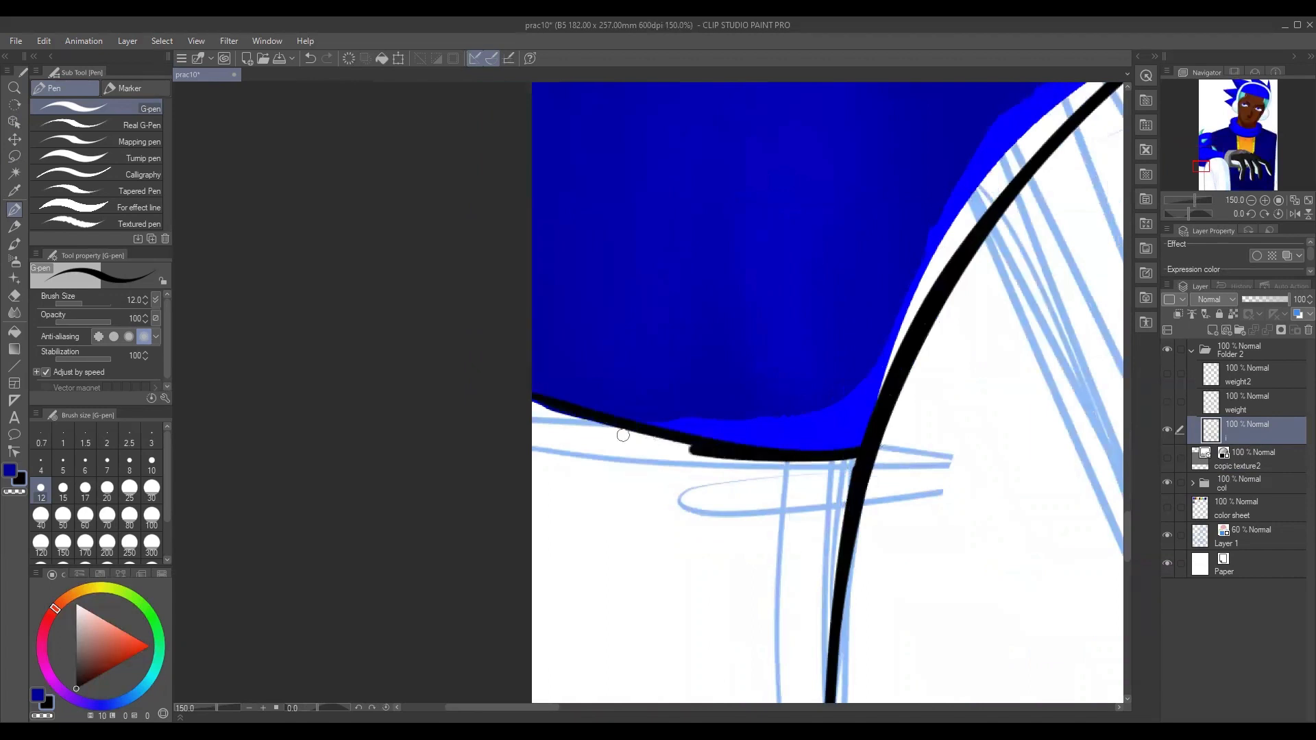
Ink the jacket's bottom edge and redraw the curved jacket line smoothly with G-pen size 12.
{"action": "left_click_drag", "start_coordinate": [623, 434], "coordinate": [650, 439]}
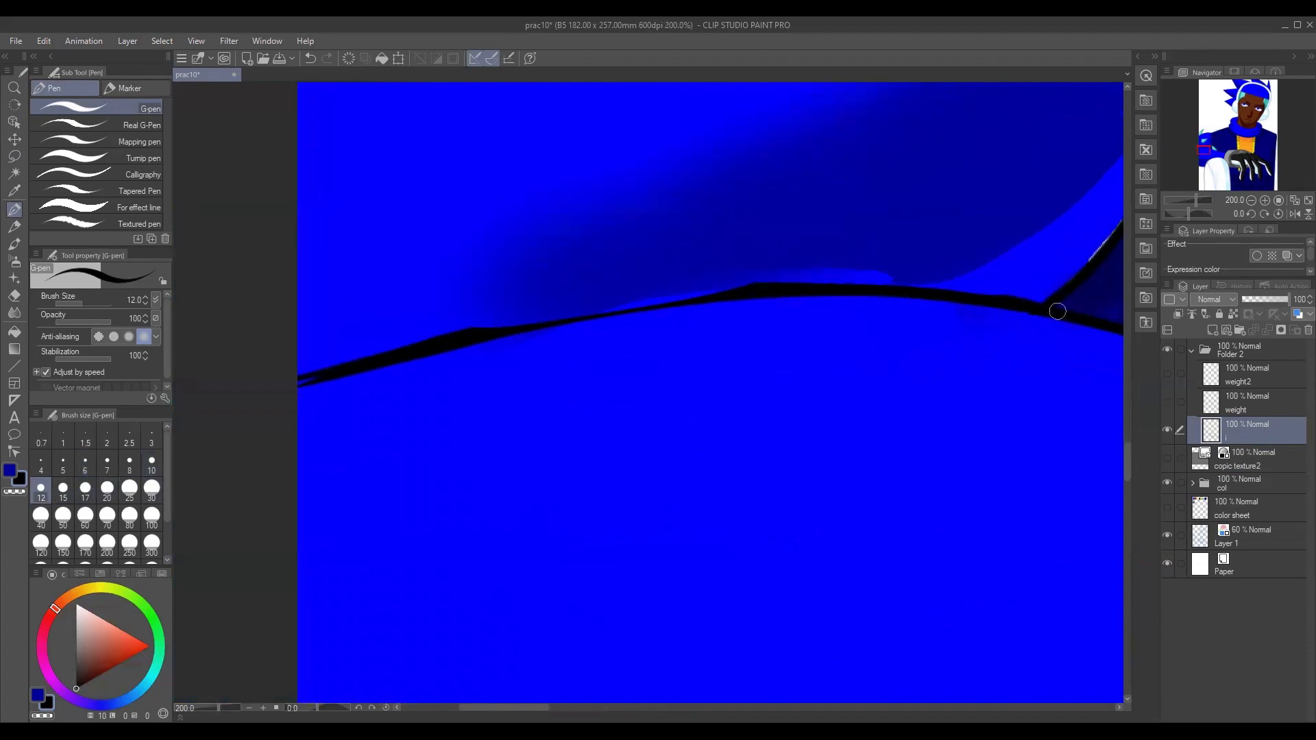
{"action": "left_click_drag", "start_coordinate": [1058, 311], "coordinate": [303, 396]}
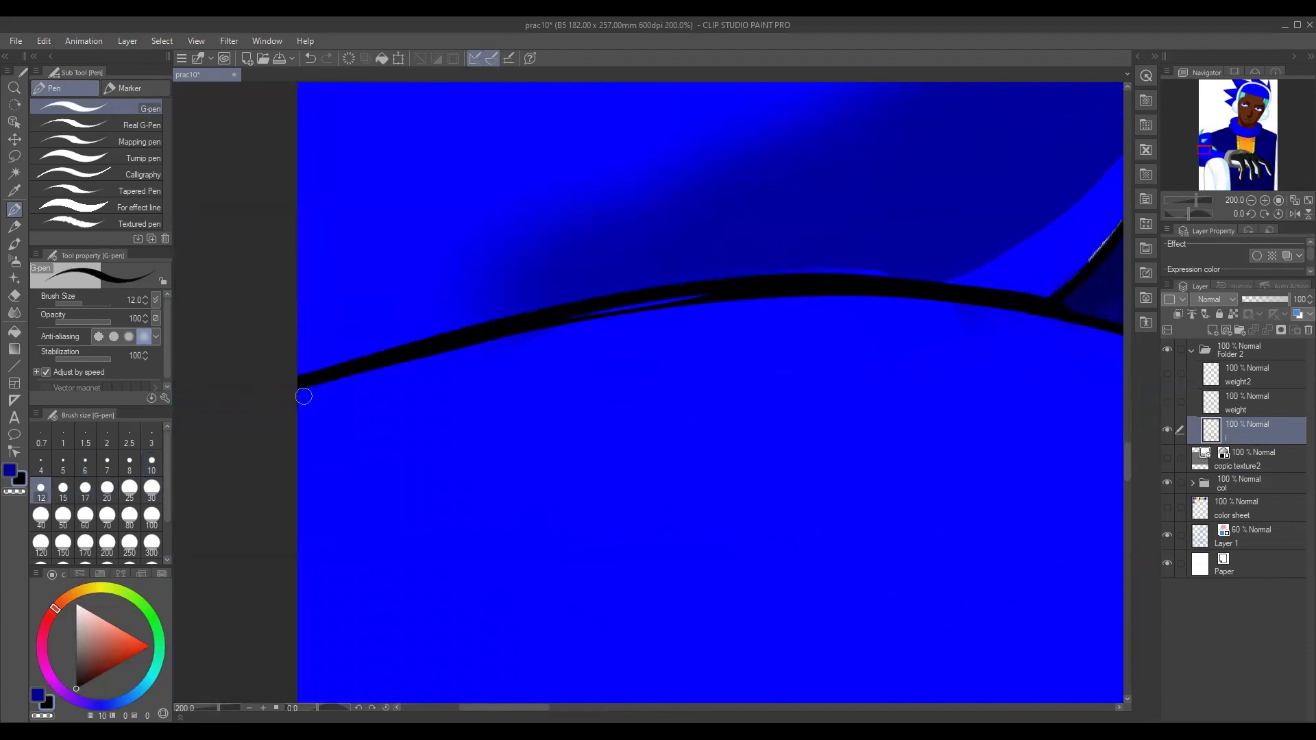
{"action": "left_click_drag", "start_coordinate": [303, 397], "coordinate": [706, 296]}
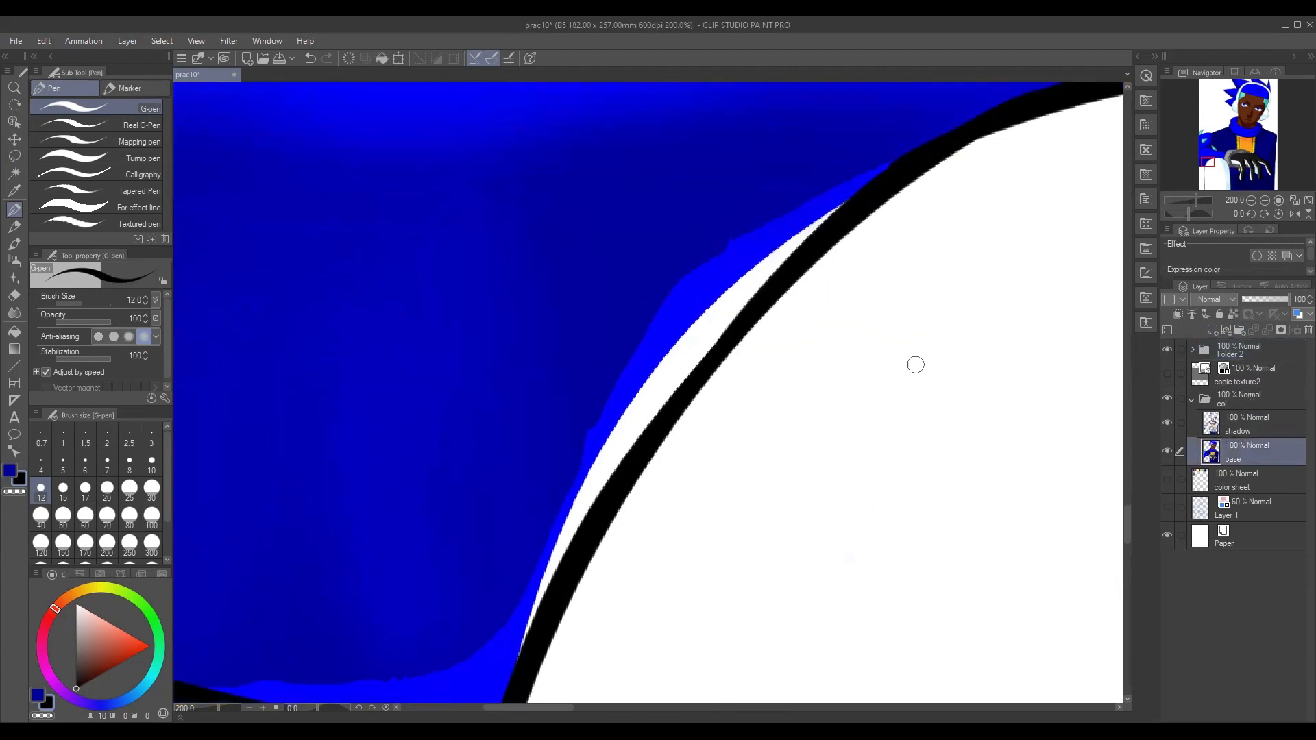
On the shadow layer, airbrush blue into the white gap along the jacket's curved outline.
{"action": "left_click", "coordinate": [1246, 423]}
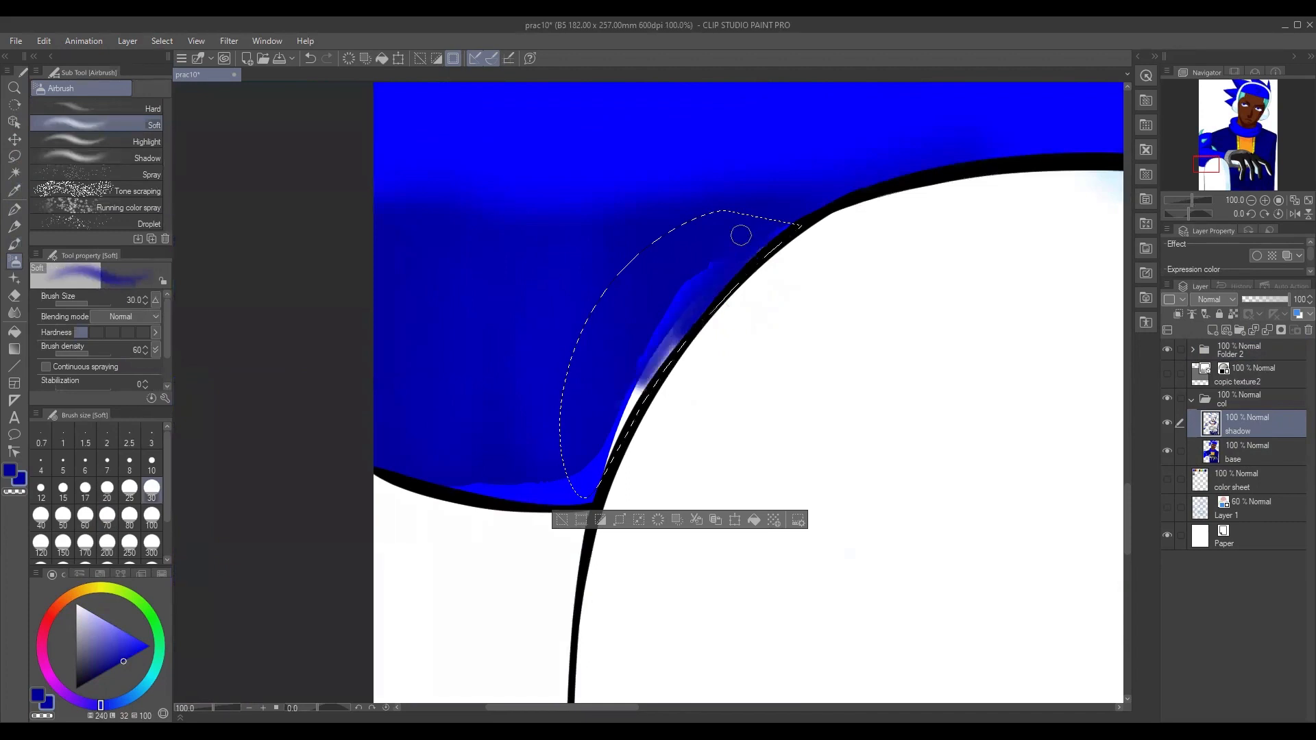
{"action": "left_click_drag", "start_coordinate": [741, 235], "coordinate": [593, 487]}
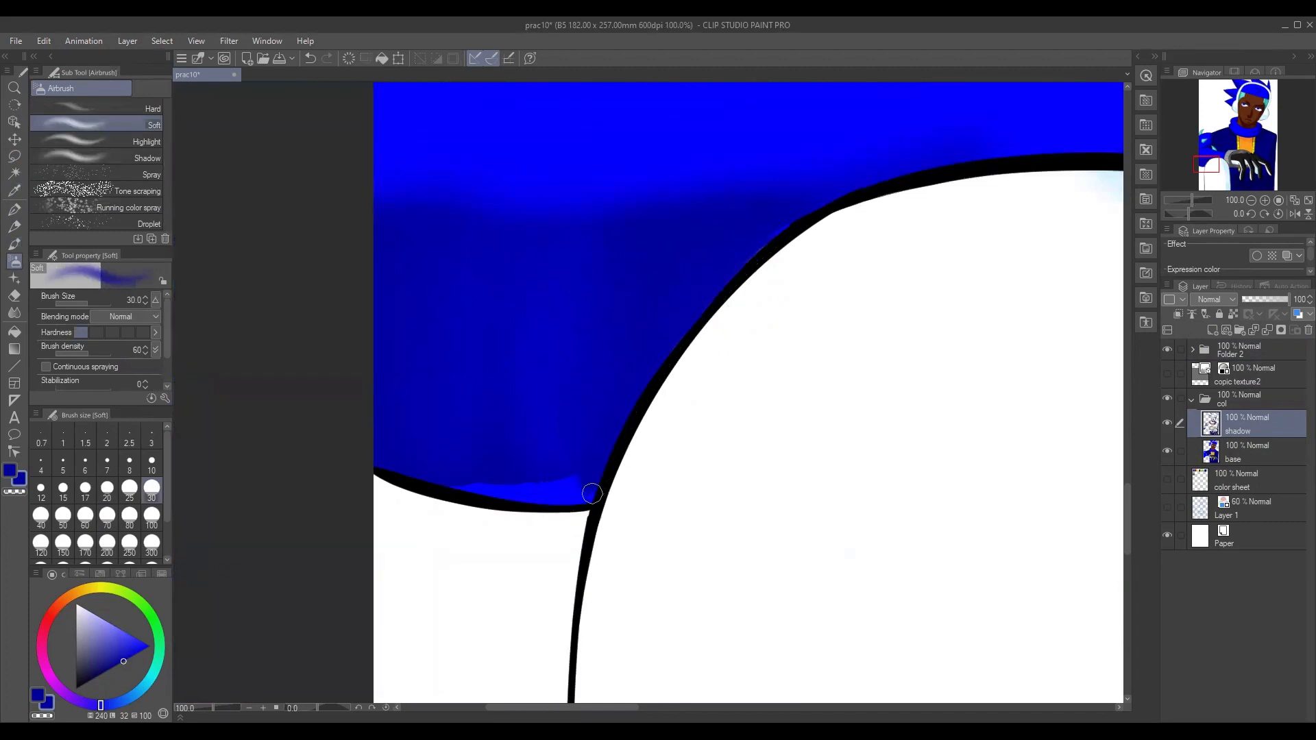
{"action": "left_click_drag", "start_coordinate": [592, 494], "coordinate": [464, 483]}
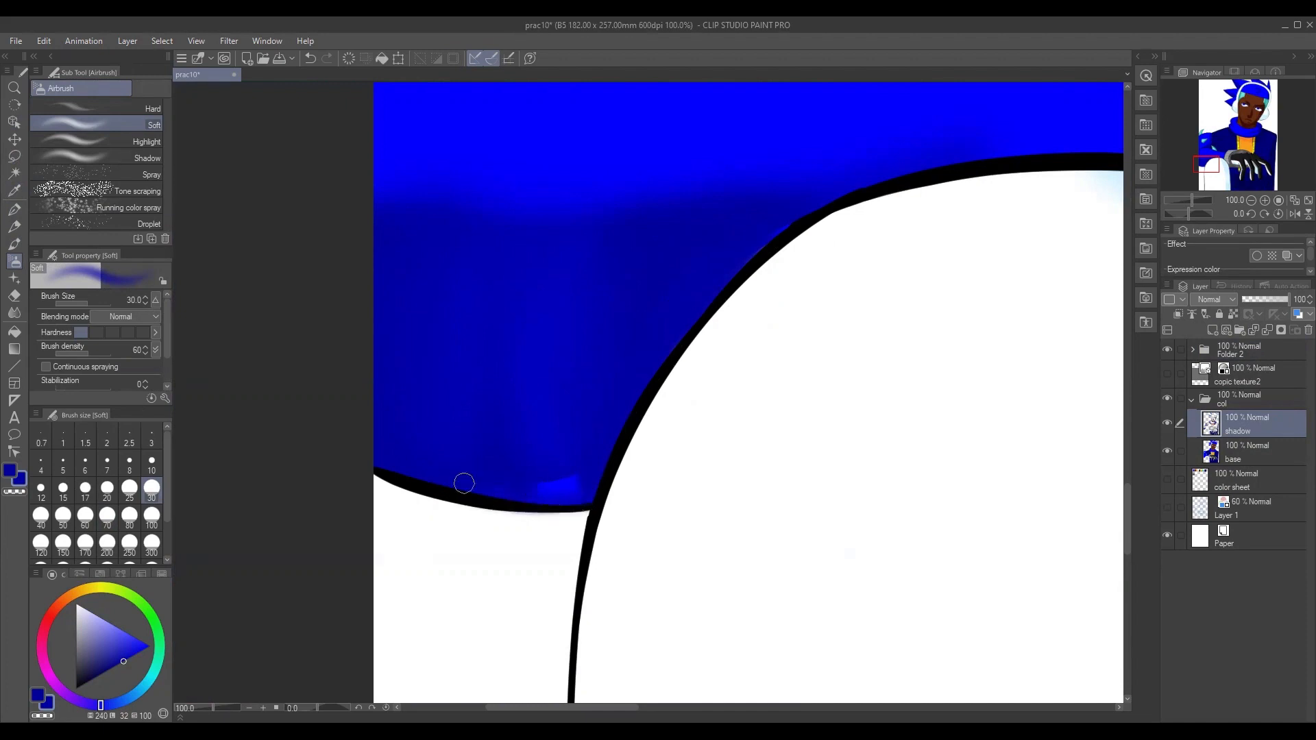
{"action": "left_click_drag", "start_coordinate": [464, 483], "coordinate": [595, 438]}
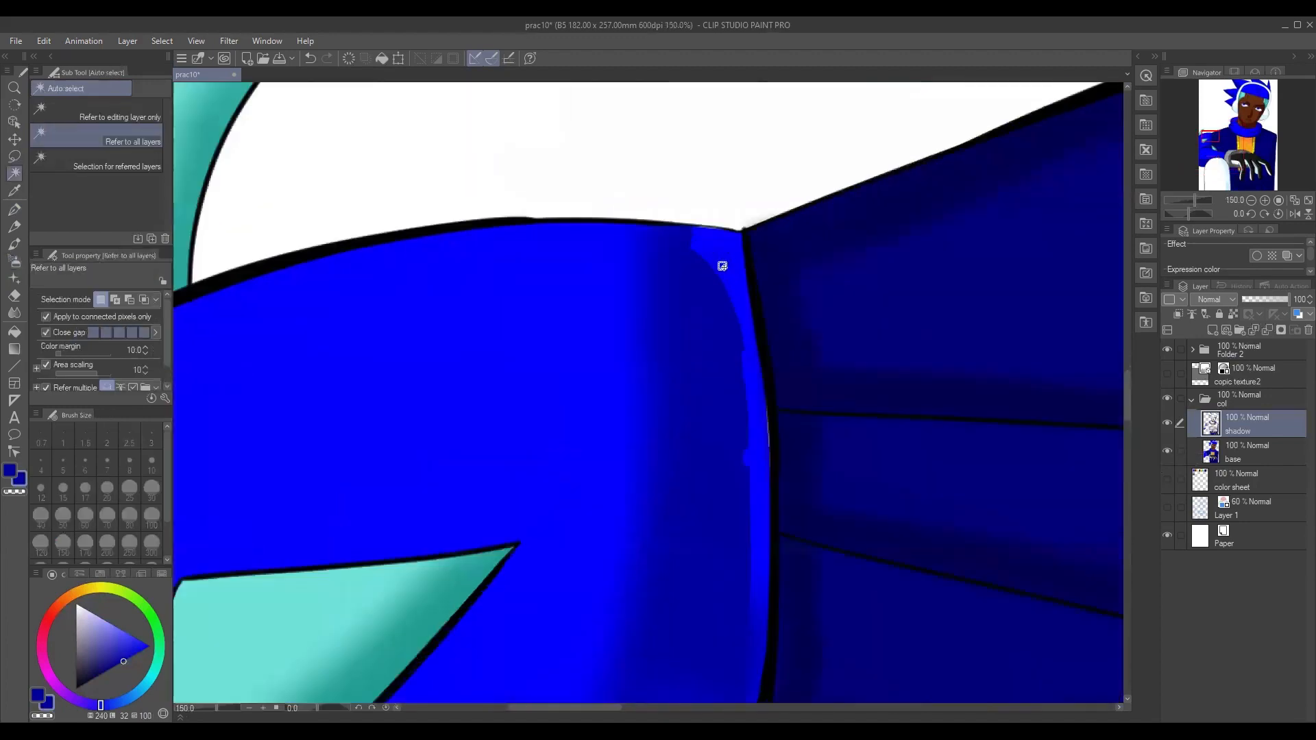
Auto-select the jacket and airbrush soft shadows along the sleeve fold and above the seam.
{"action": "left_click", "coordinate": [722, 266]}
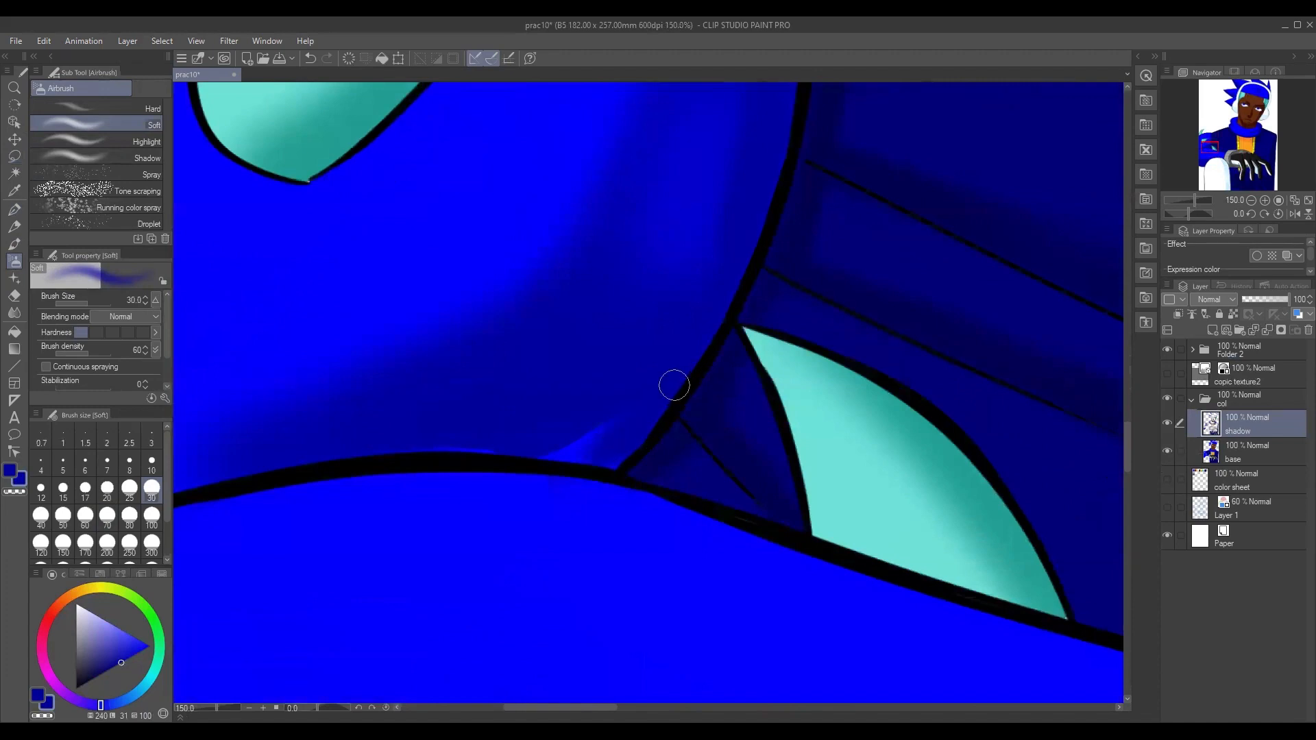
{"action": "left_click_drag", "start_coordinate": [673, 385], "coordinate": [562, 443]}
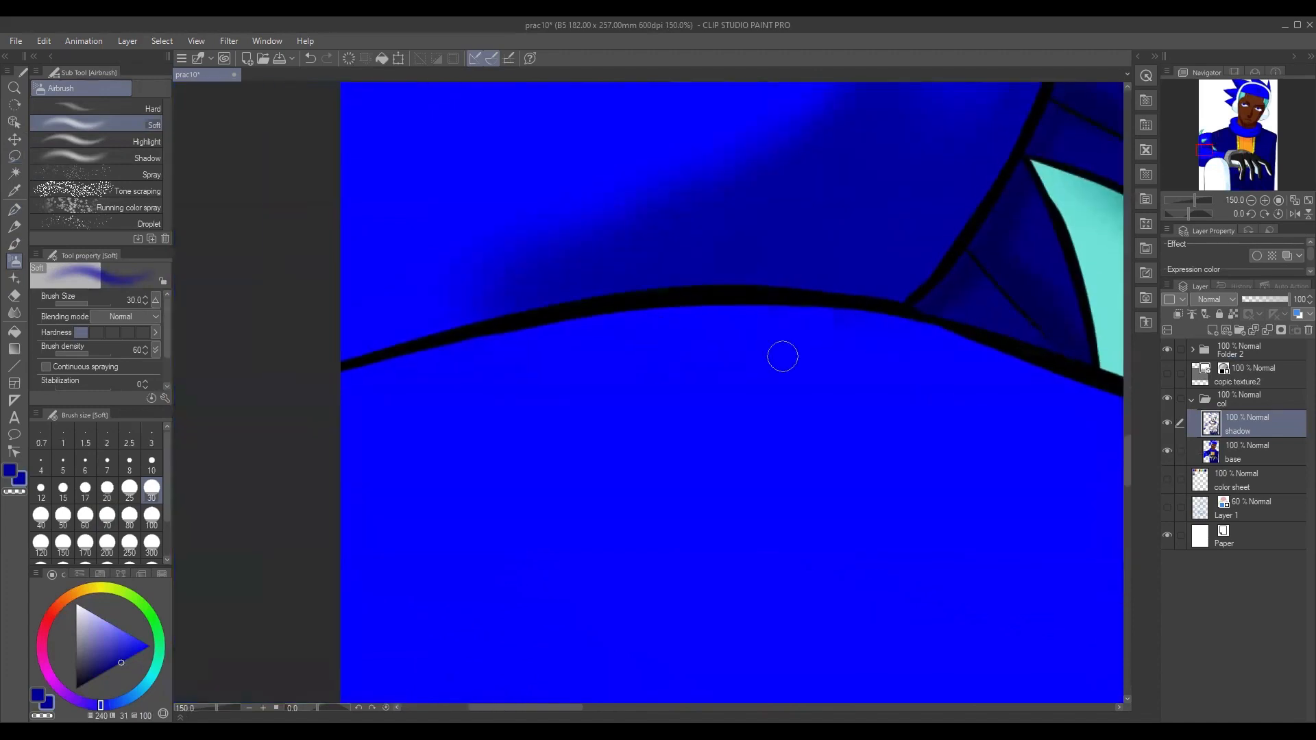
{"action": "left_click_drag", "start_coordinate": [781, 361], "coordinate": [906, 395]}
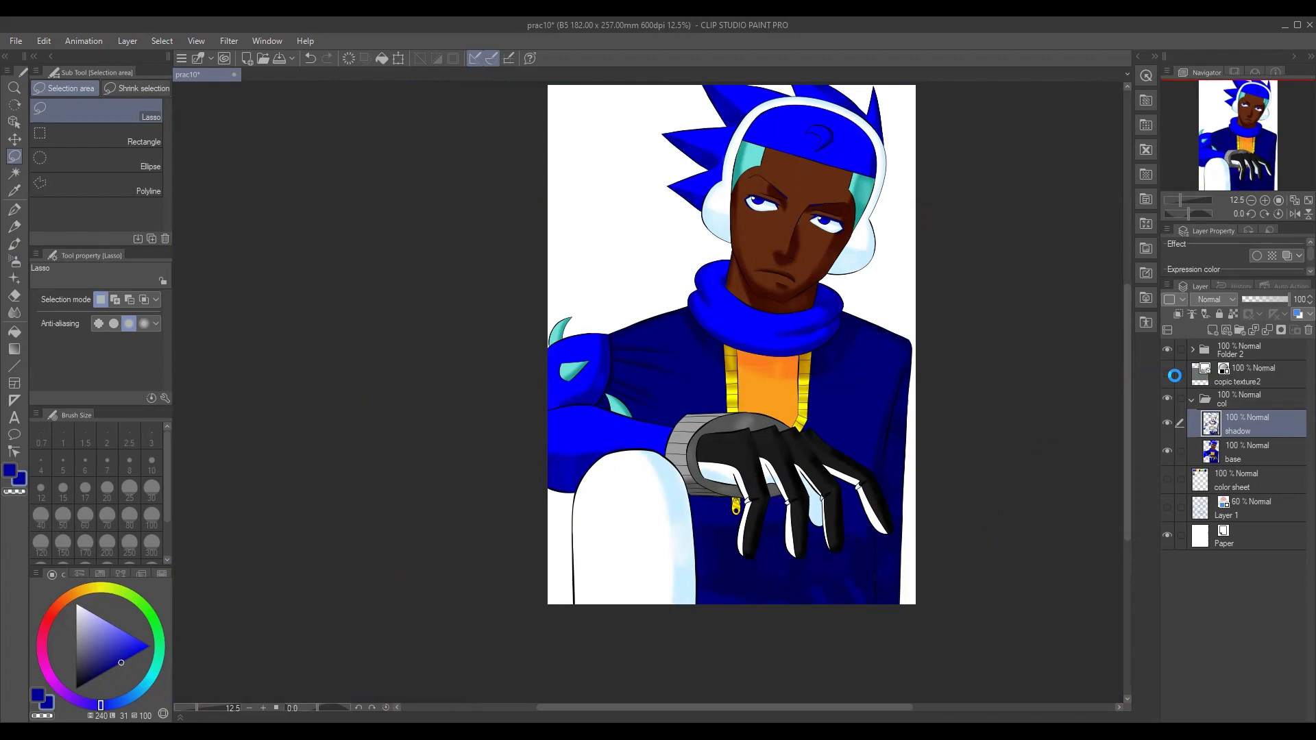
{"action": "mouse_move", "coordinate": [1127, 405]}
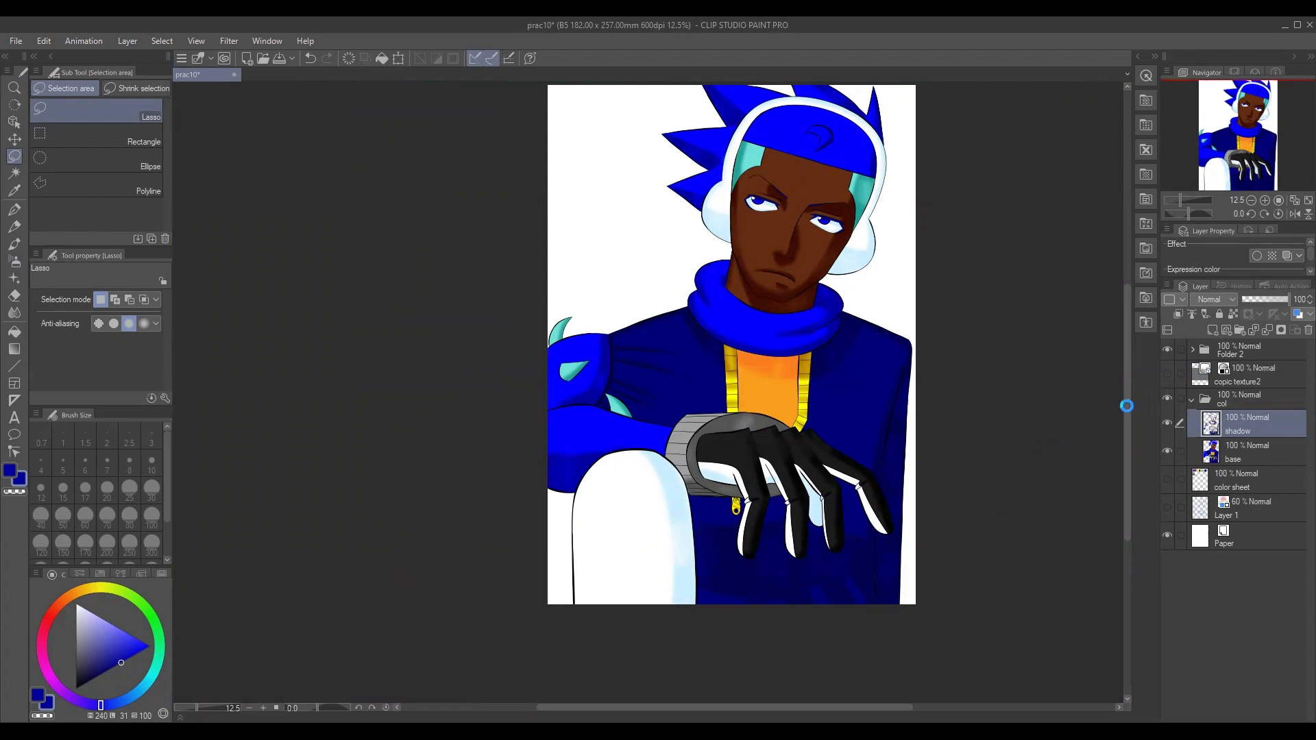